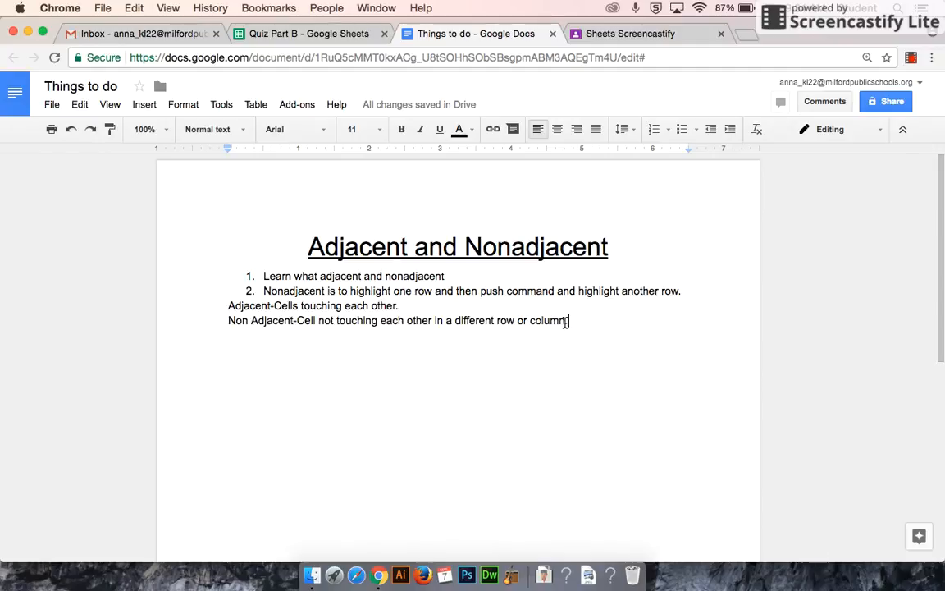
- Add a period after 'different row or column' in the non-adjacent cell note
type(".")
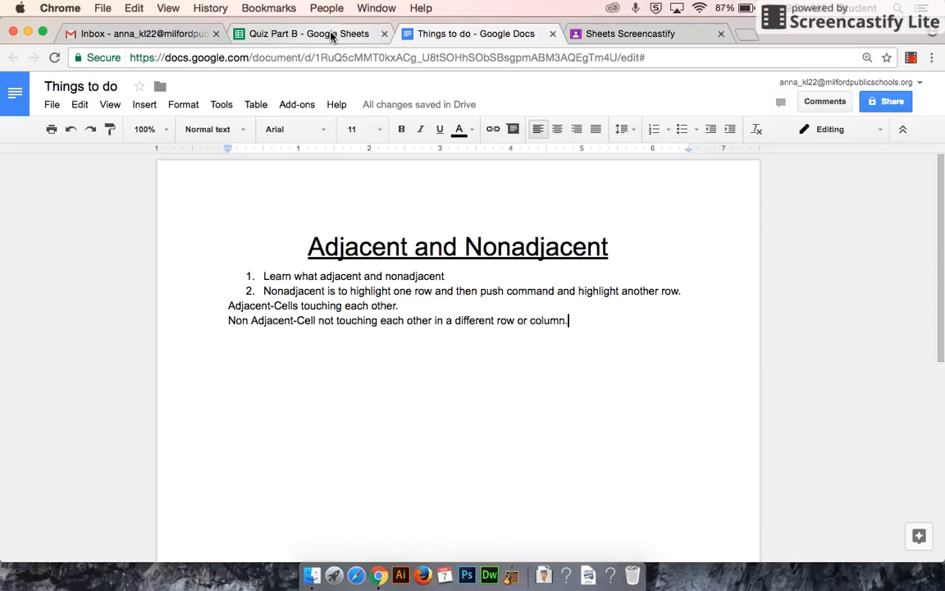
mouse_move(307, 34)
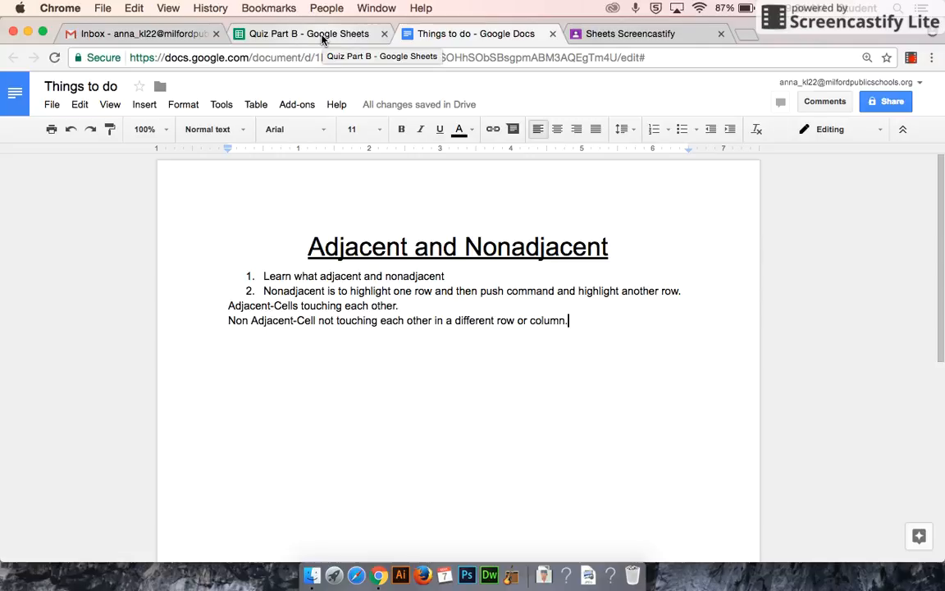
- Switch to Quiz Part B and select the column A labels from Bicycles to Lowest Sales
left_click(303, 34)
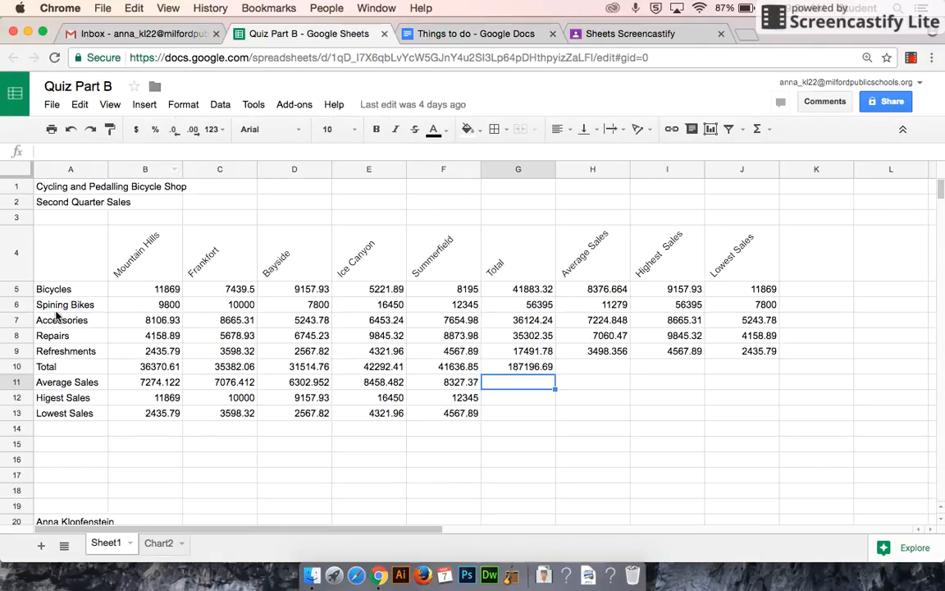
left_click(70, 288)
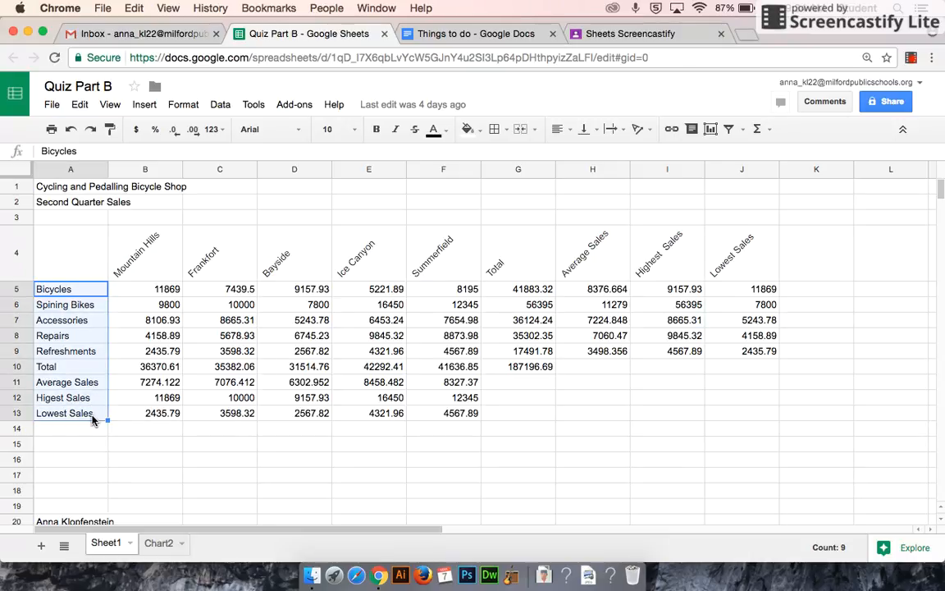
left_click(70, 288)
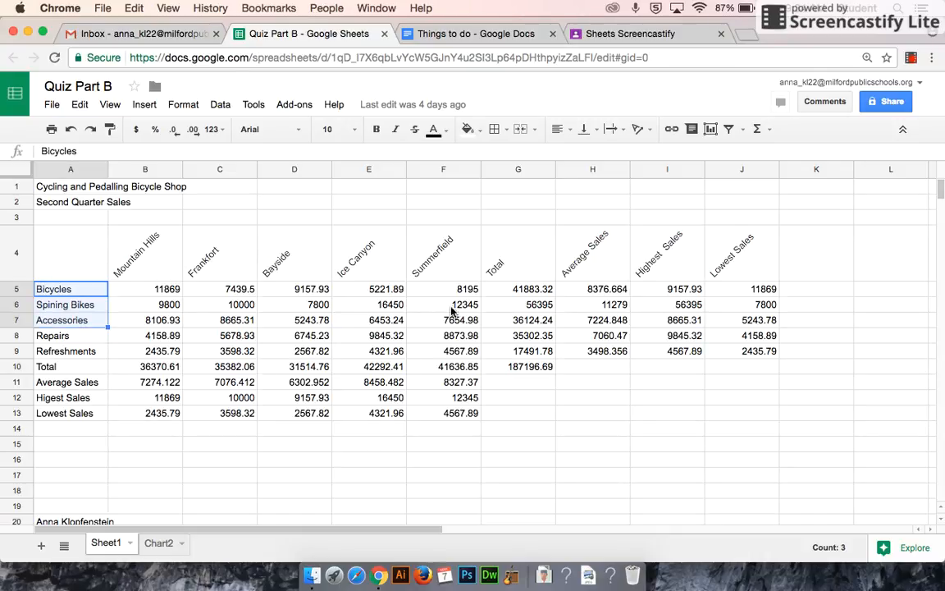
- Add the Total column cells to the Bicycles–Accessories selection
left_click(518, 288)
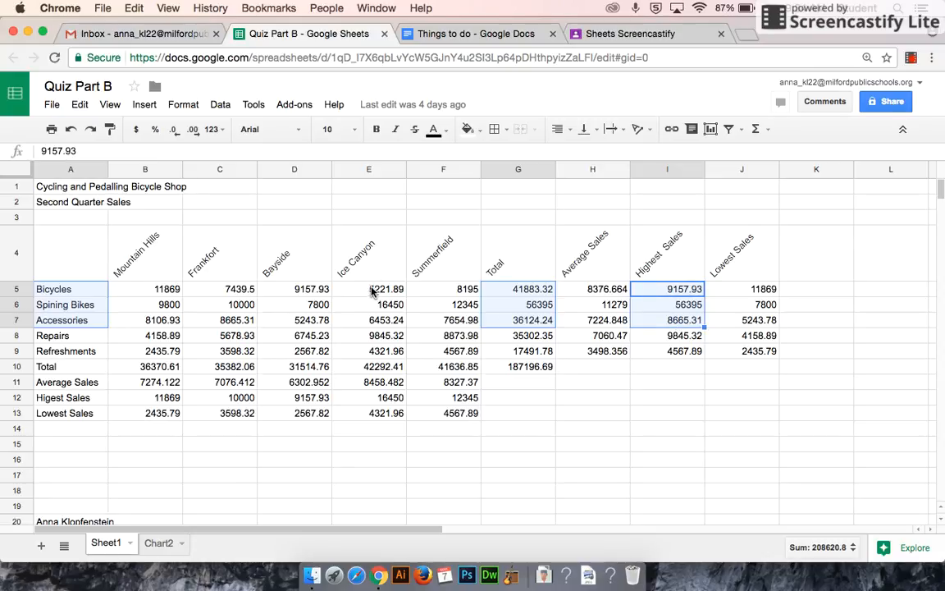
mouse_move(688, 546)
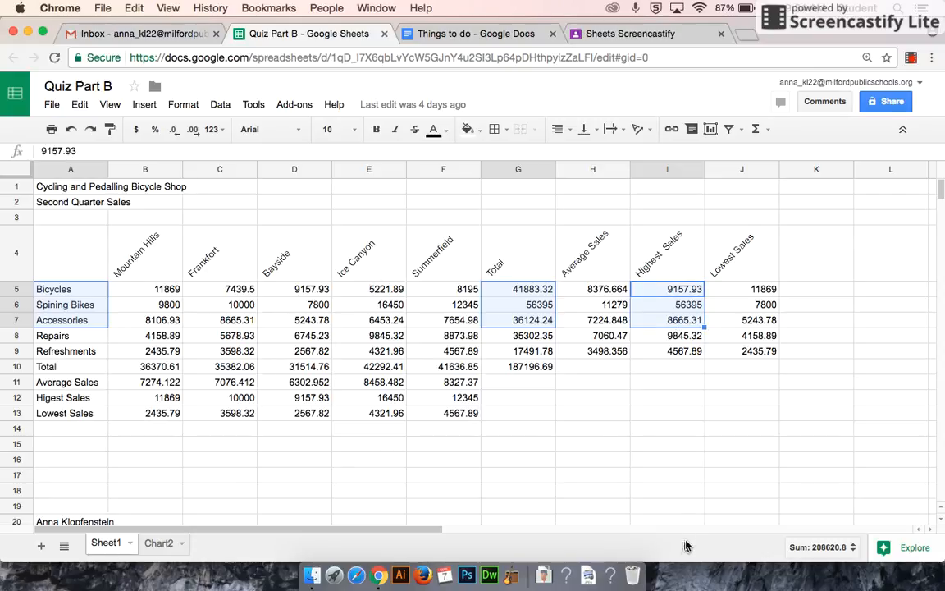
mouse_move(662, 548)
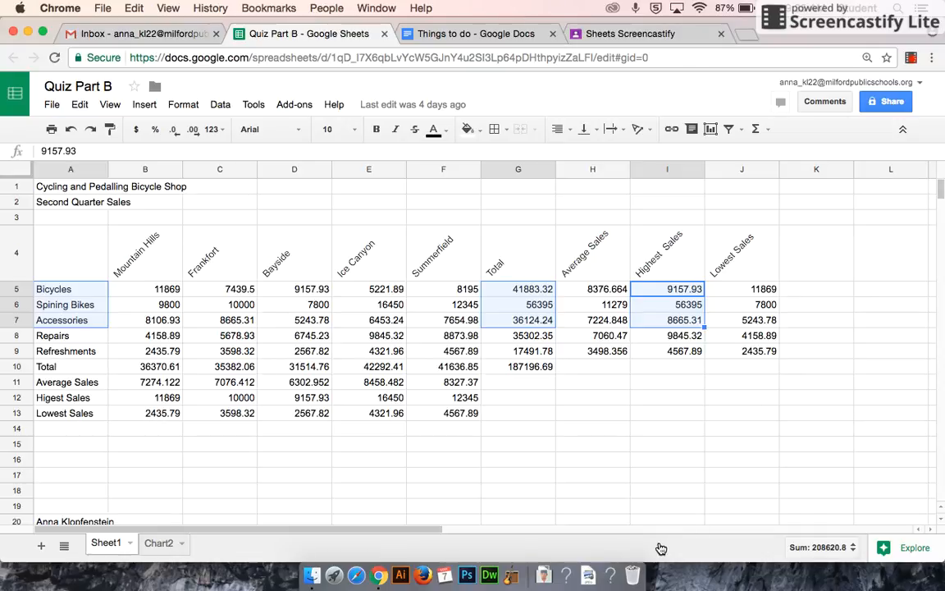